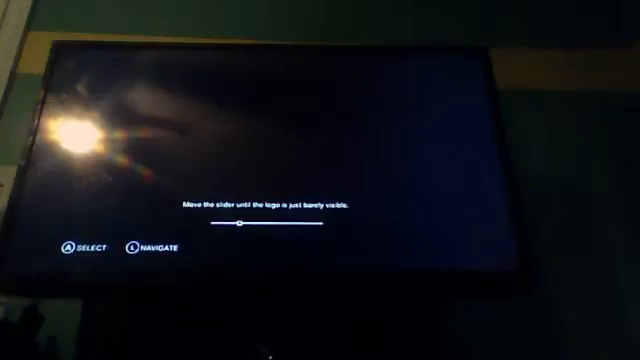
Nudge the brightness slider down then slightly back up until the logo is barely visible.
drag(244, 224, 218, 228)
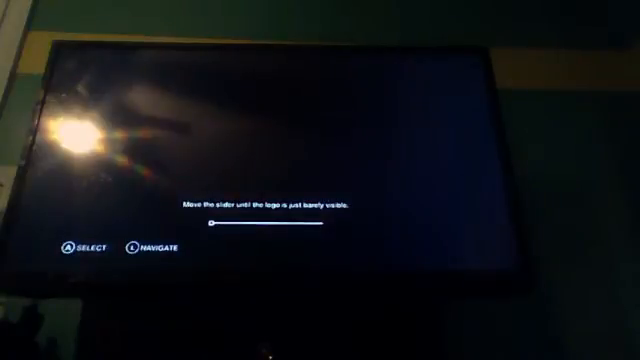
drag(216, 228, 246, 220)
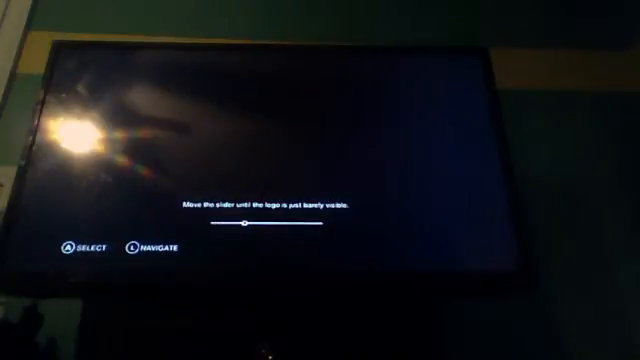